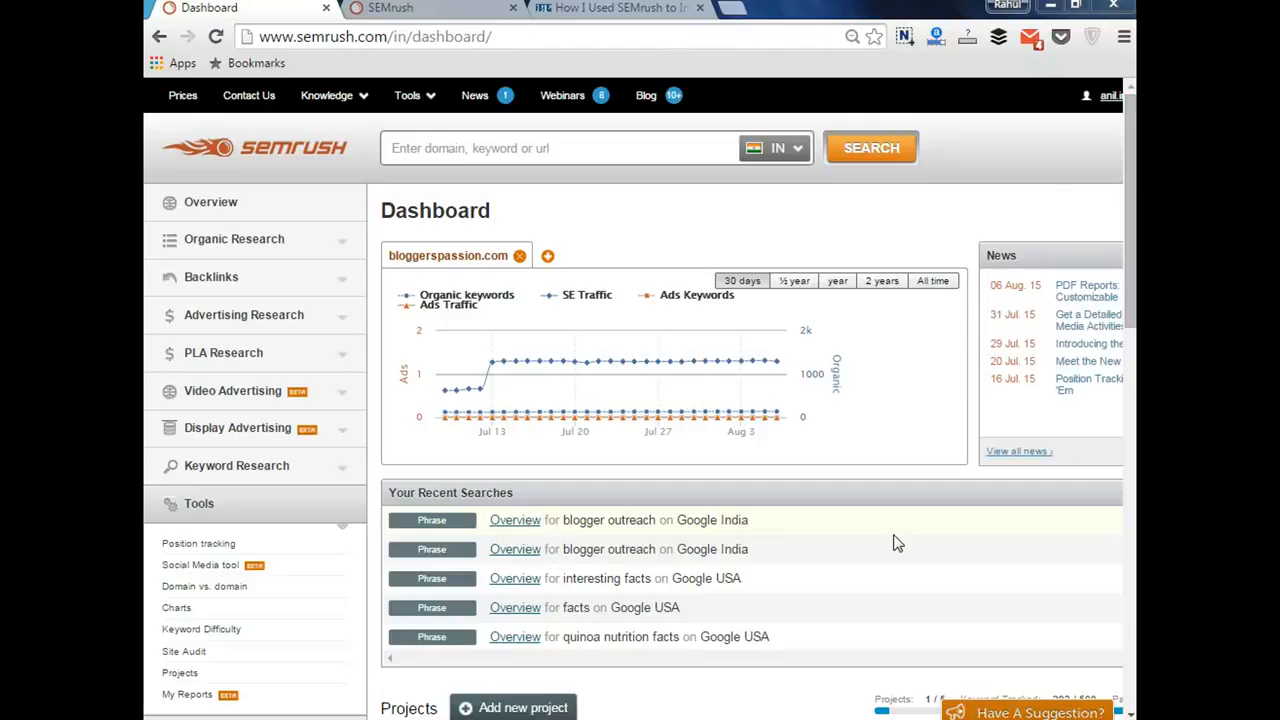
mouse_move(222, 148)
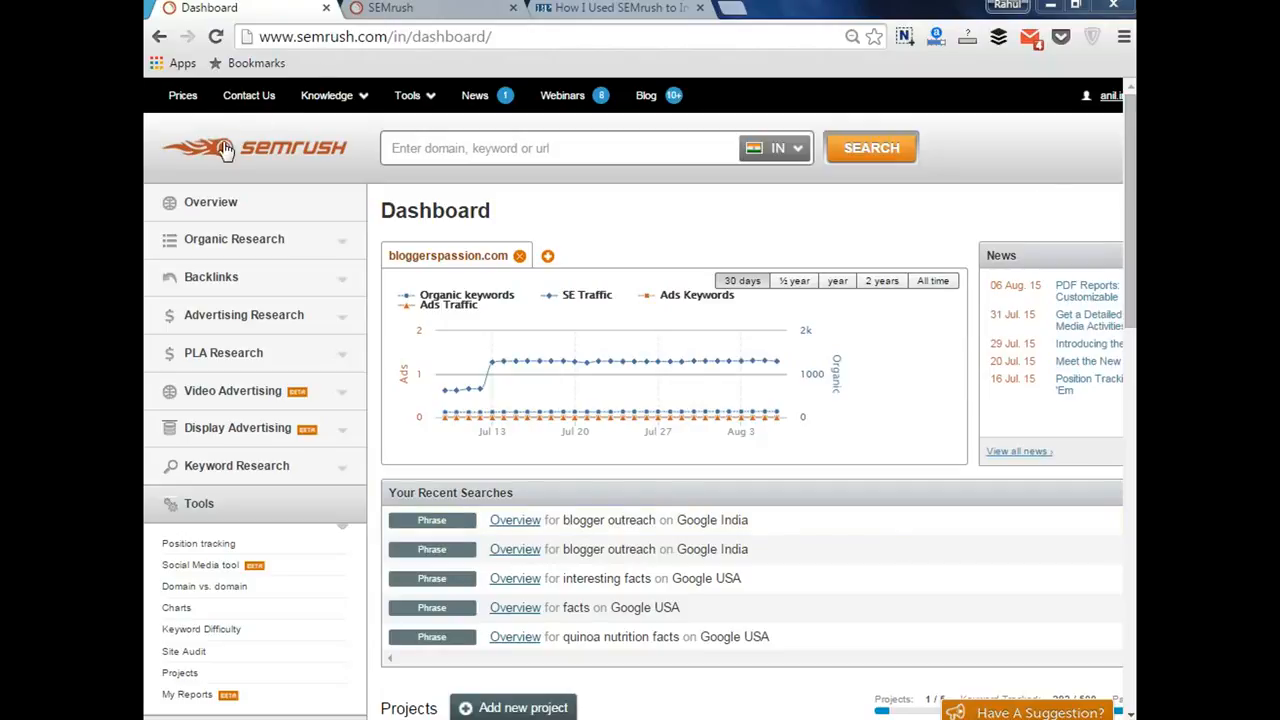
mouse_move(230, 162)
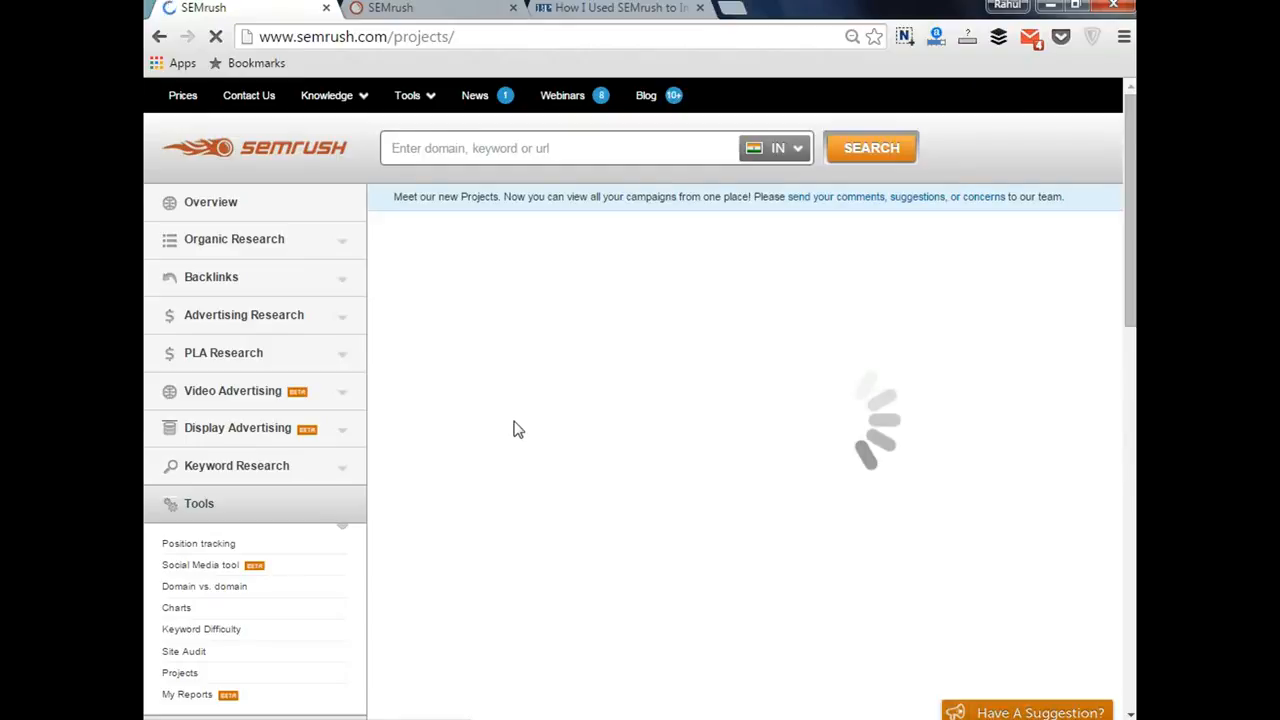
mouse_move(616, 434)
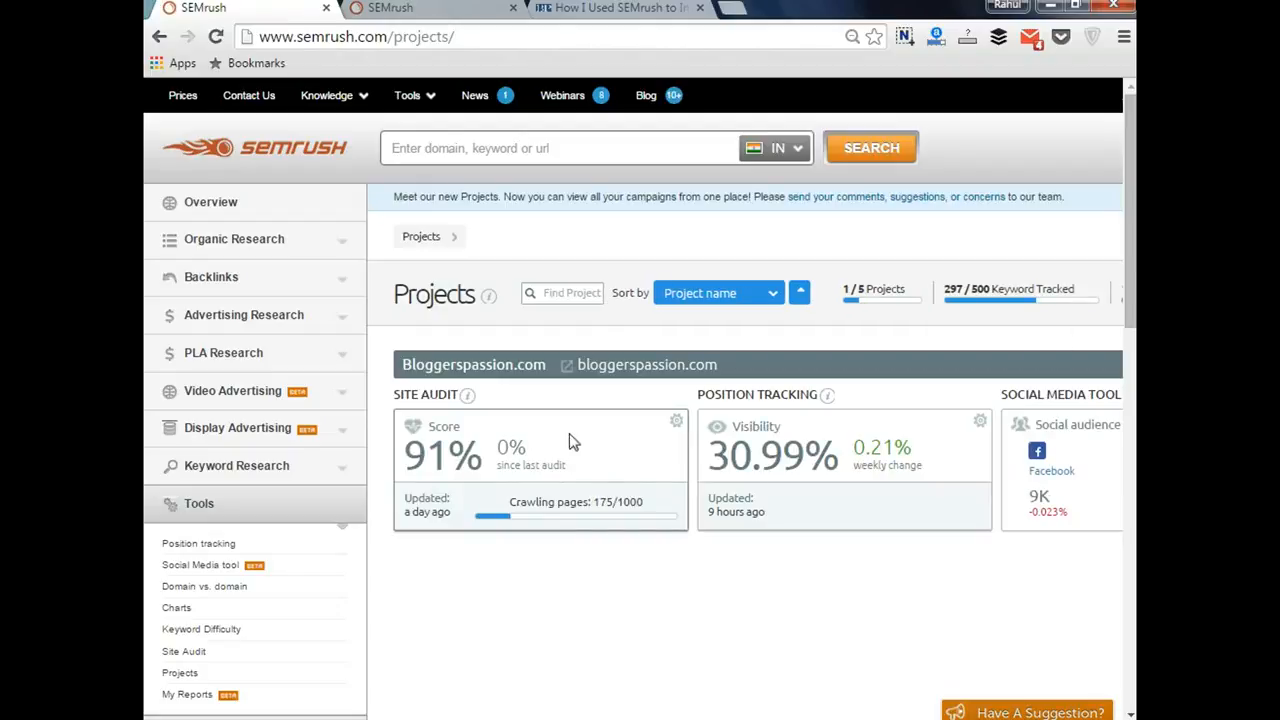
mouse_move(464, 458)
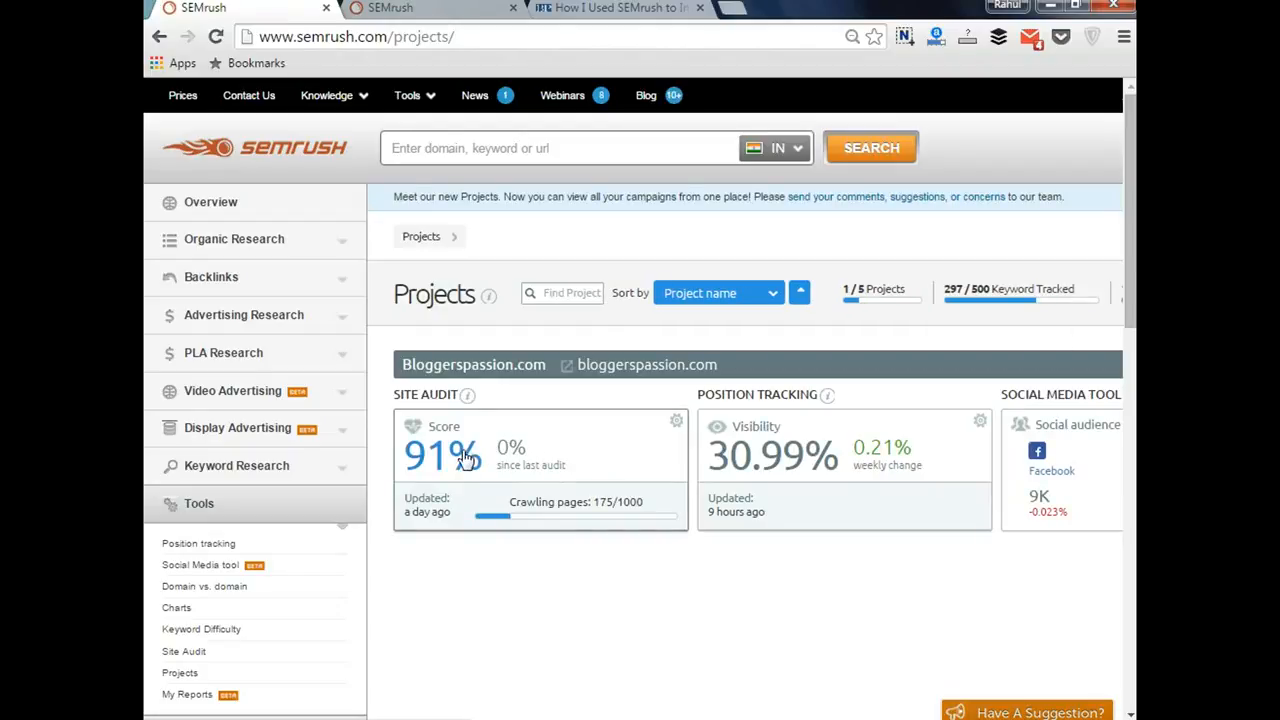
mouse_move(476, 468)
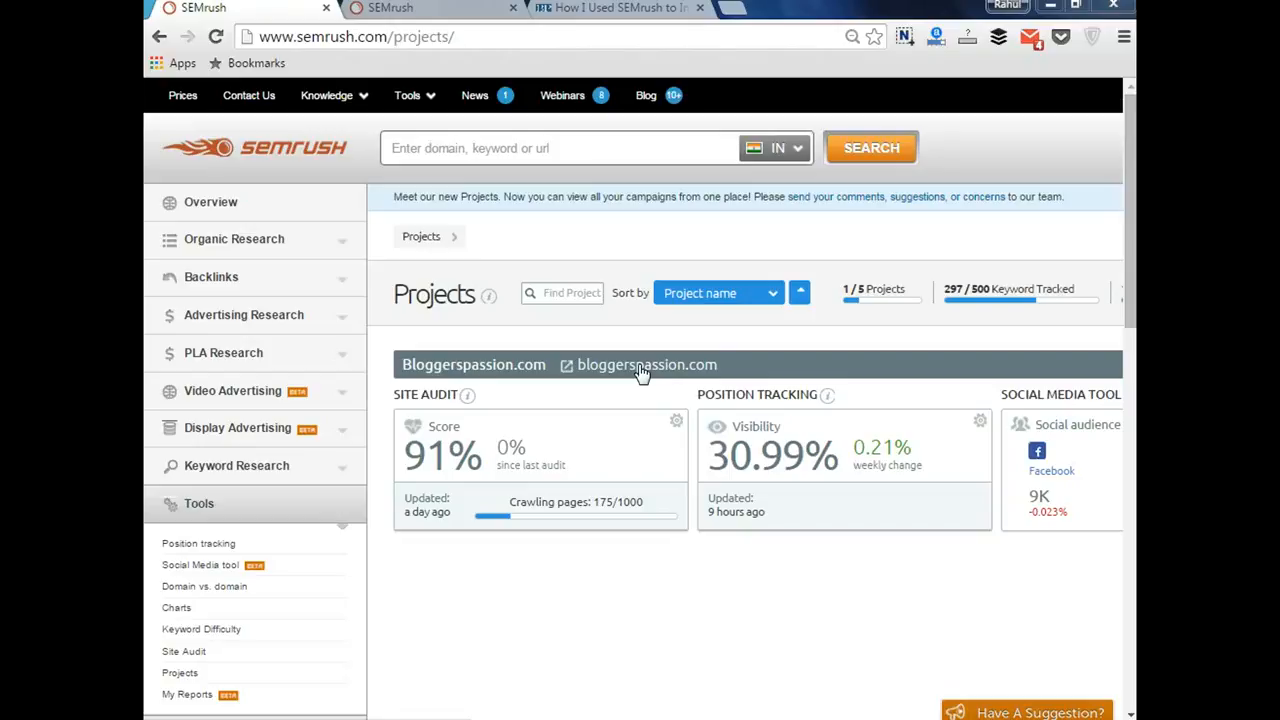
mouse_move(644, 370)
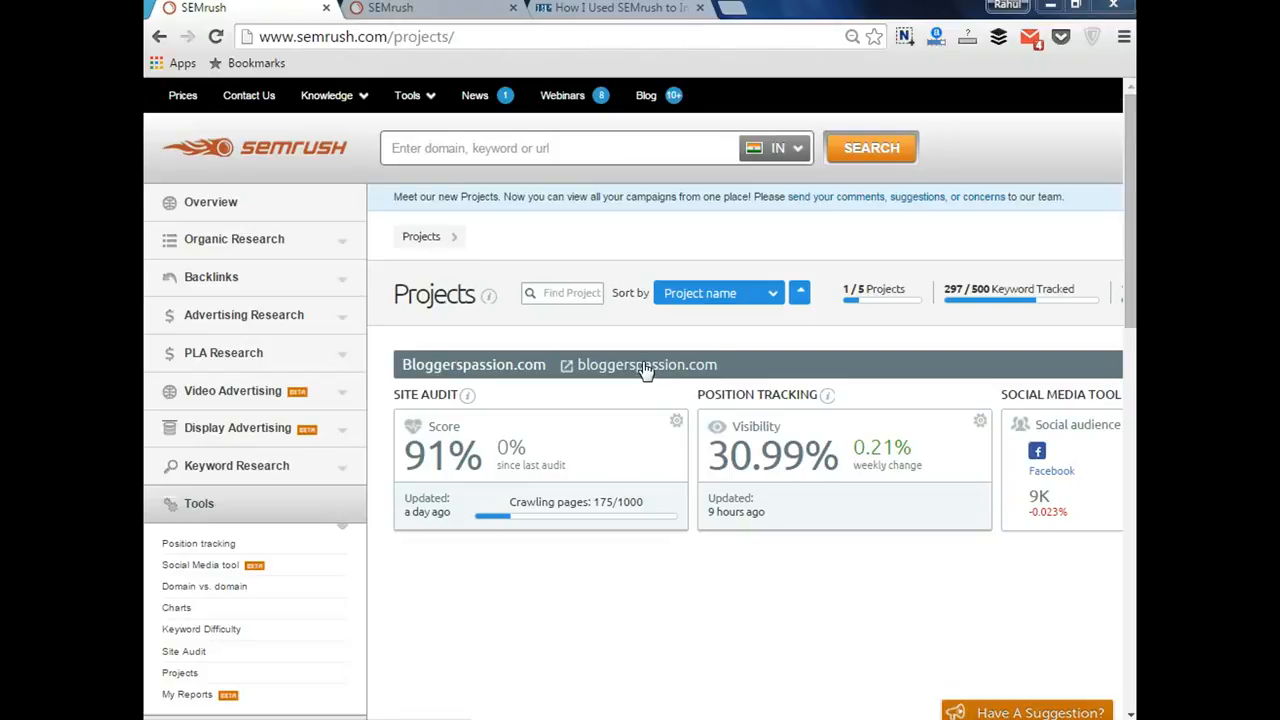
mouse_move(628, 424)
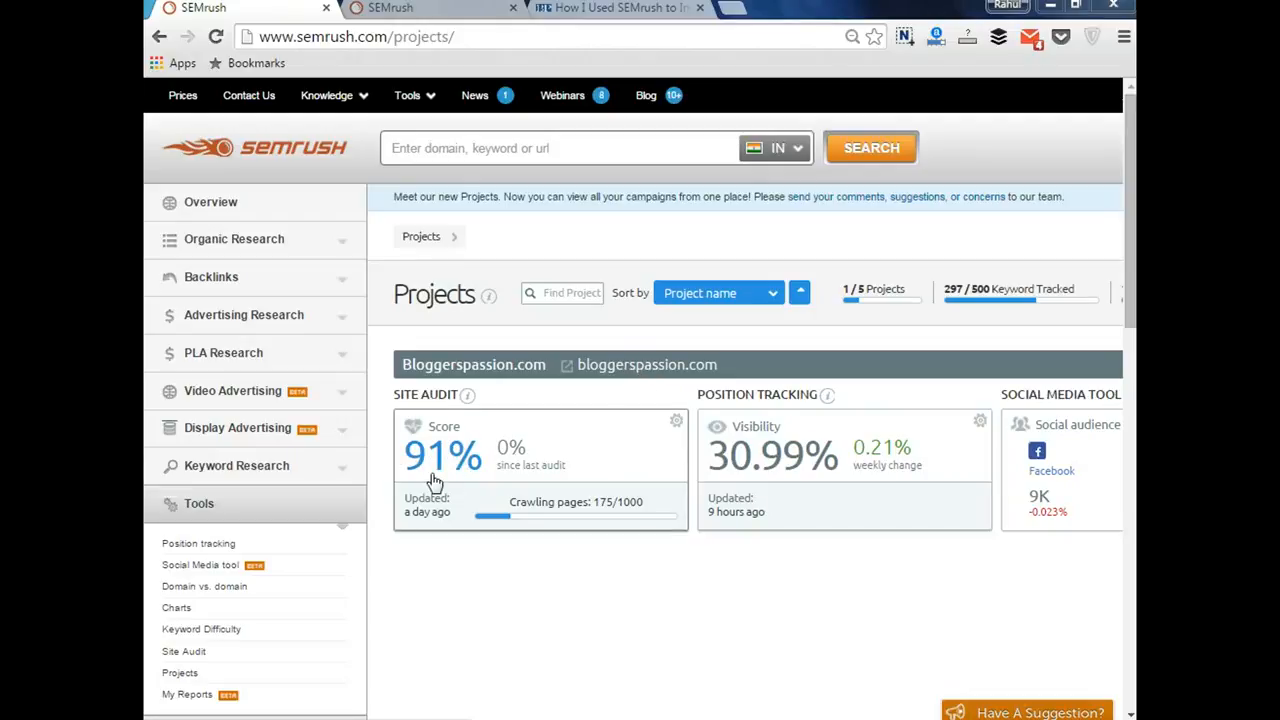
mouse_move(444, 468)
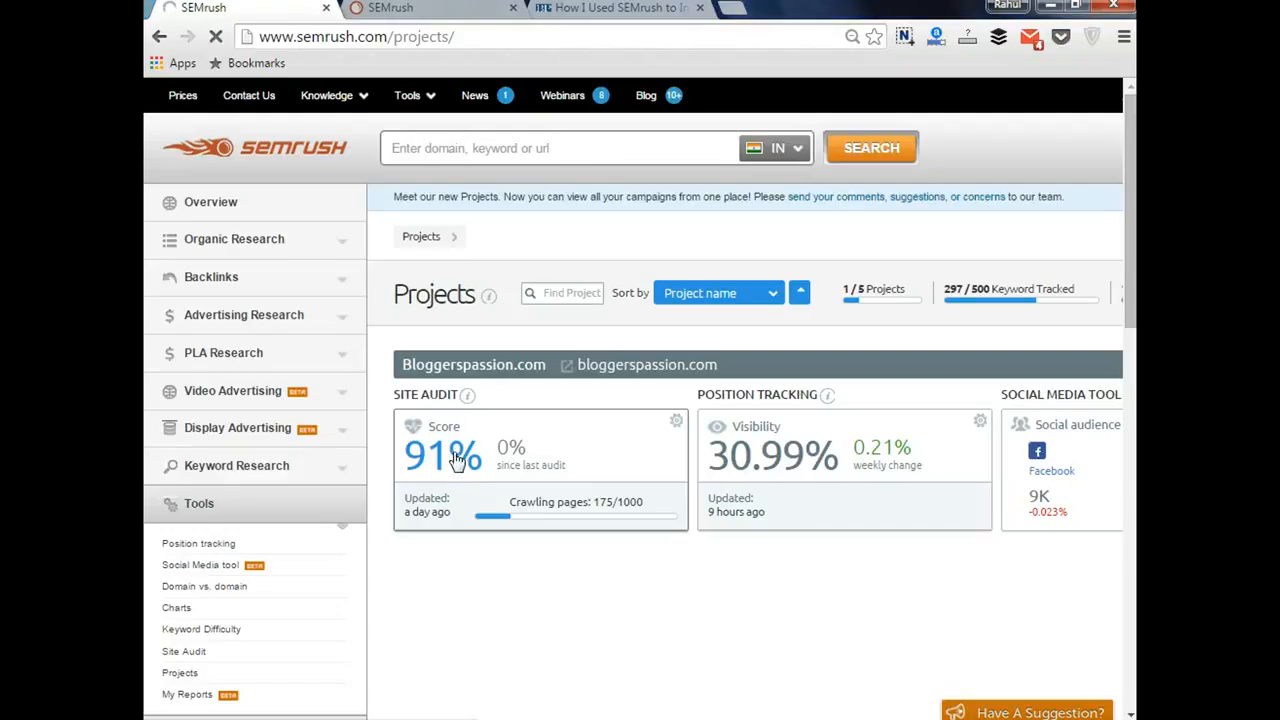
- Go into the bloggerspassion.com Site Audit Overview showing the 91% score and zero issues
left_click(440, 456)
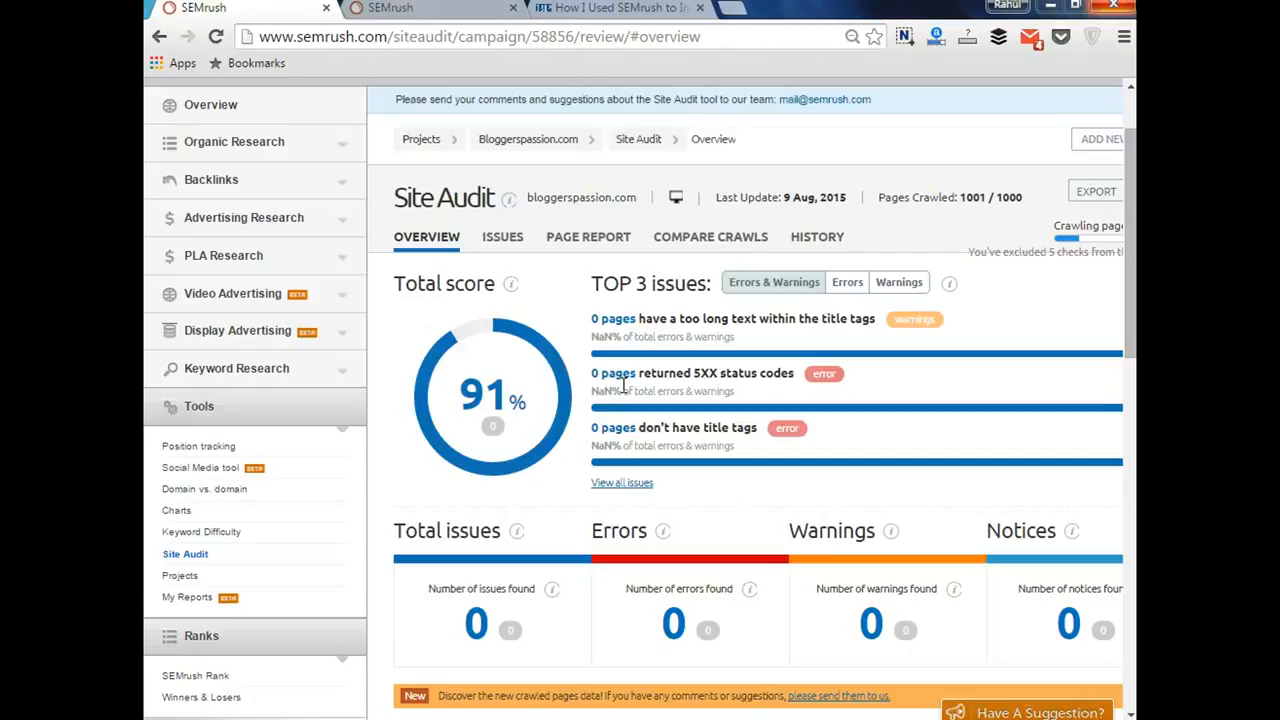
mouse_move(648, 388)
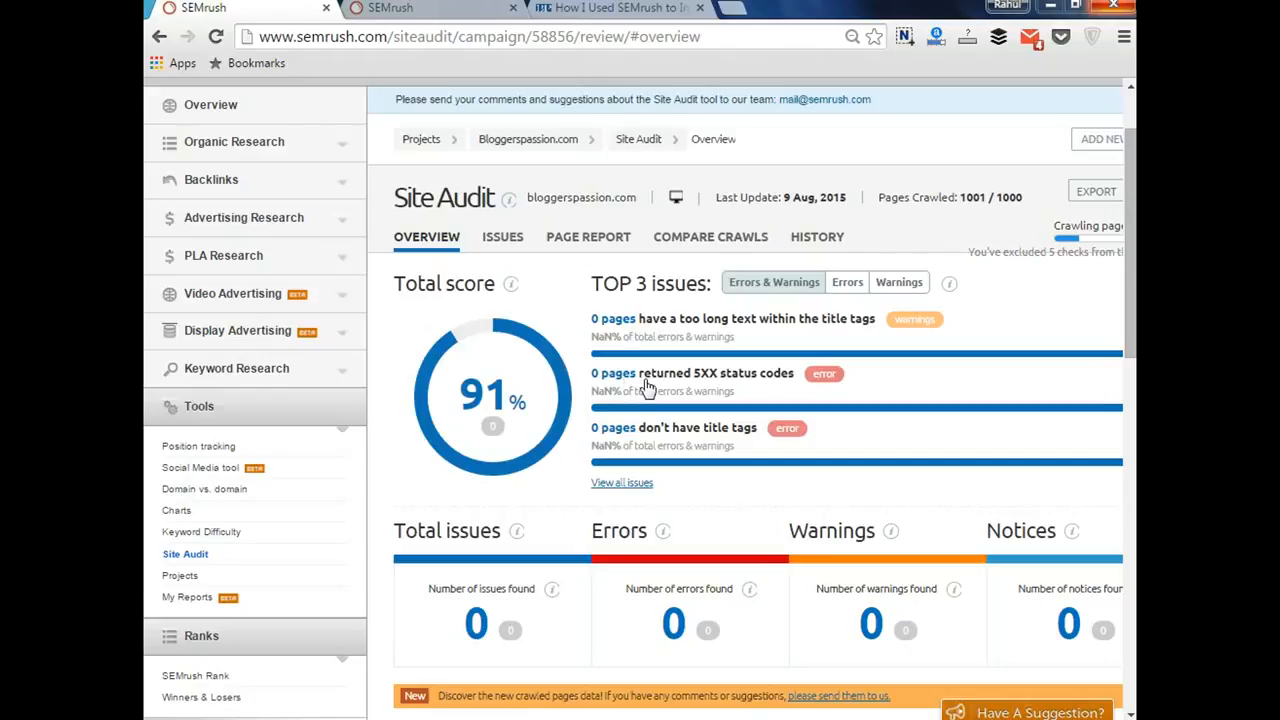
mouse_move(790, 494)
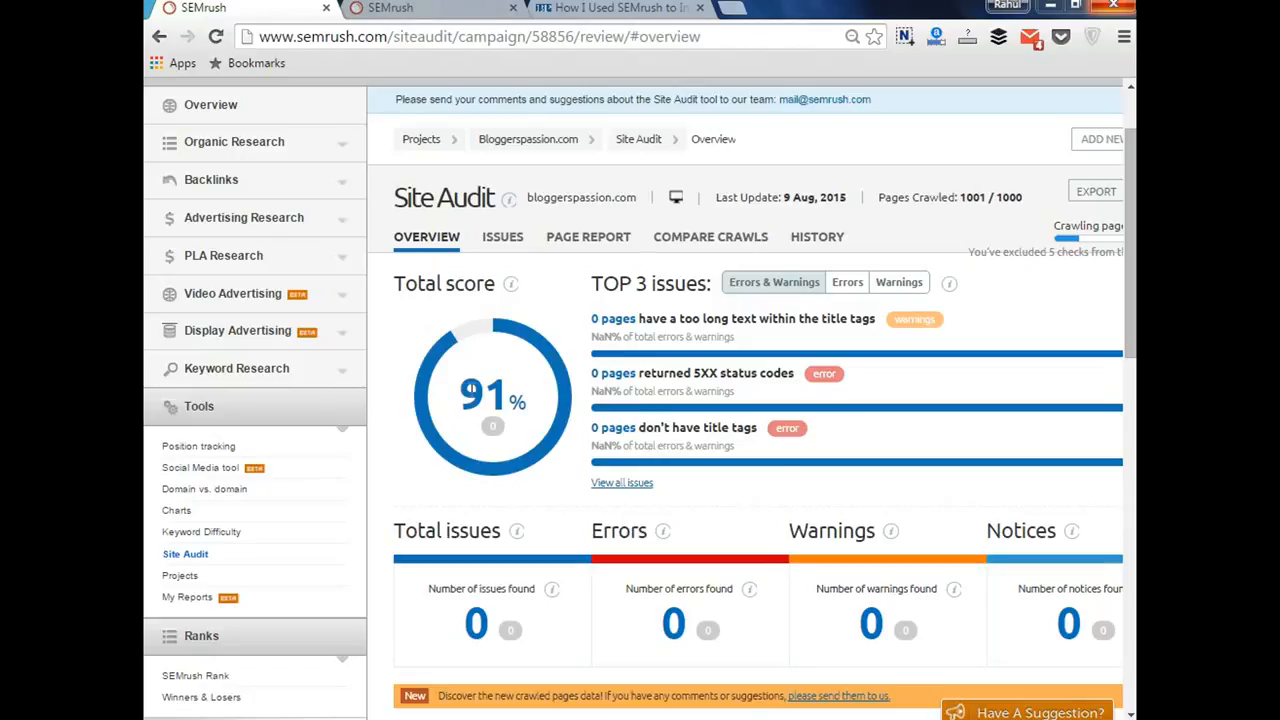
mouse_move(528, 404)
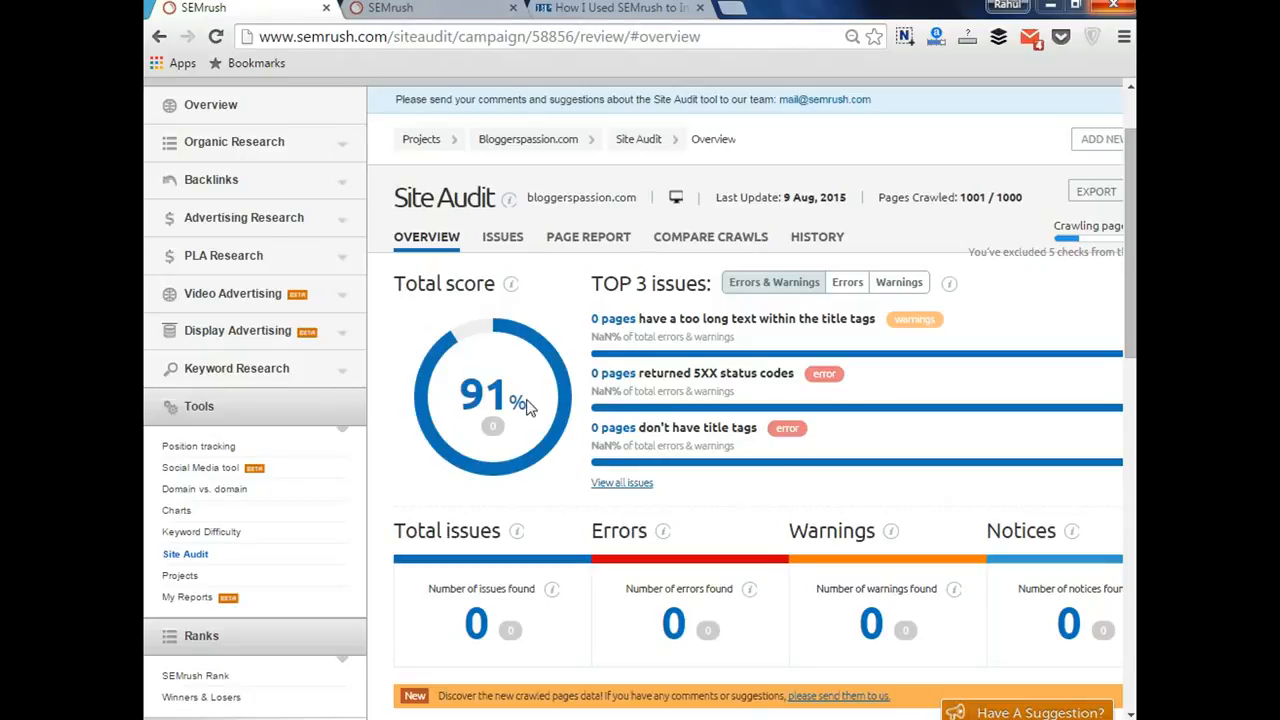
mouse_move(528, 402)
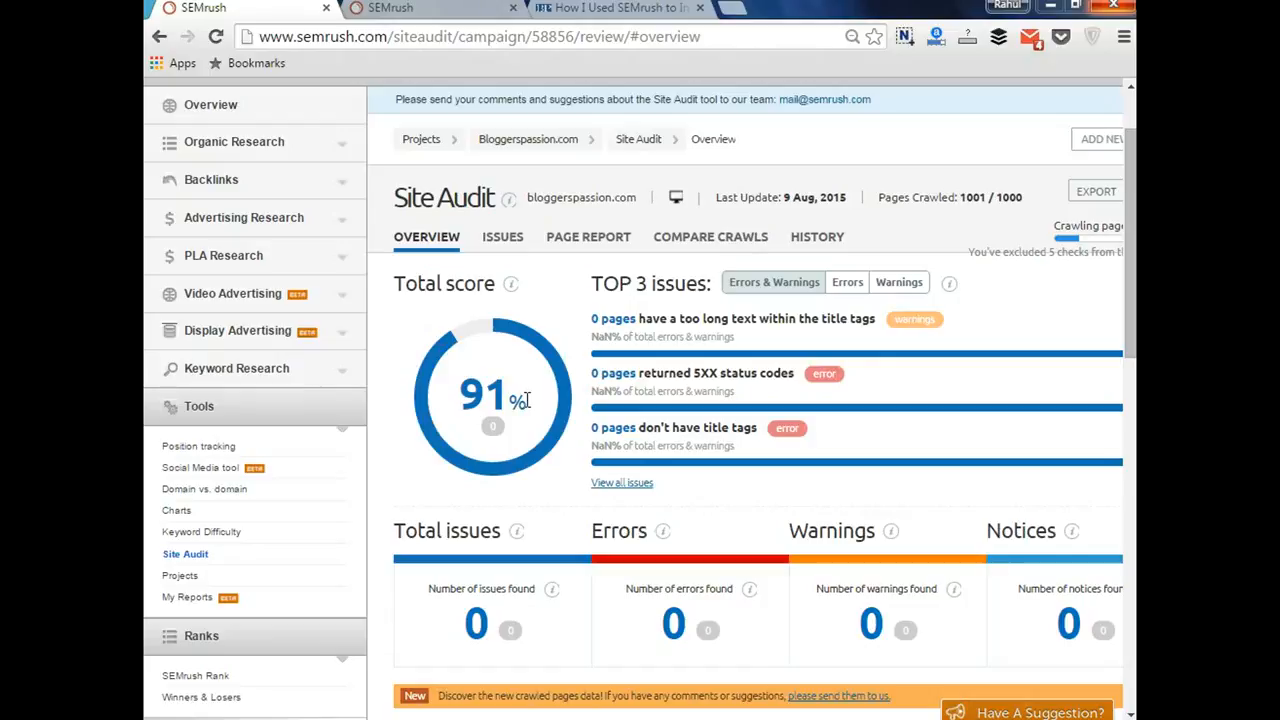
mouse_move(520, 396)
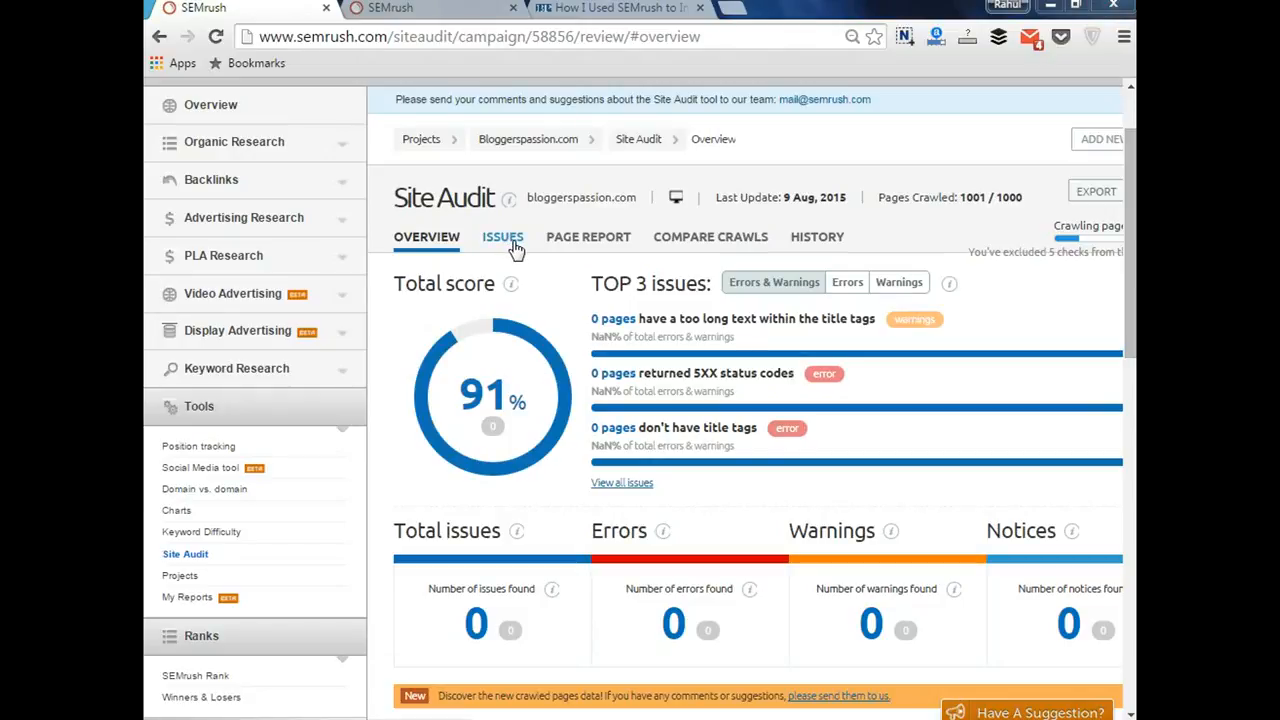
- Review the Issues list, confirming every error and warning check reads zero
left_click(504, 236)
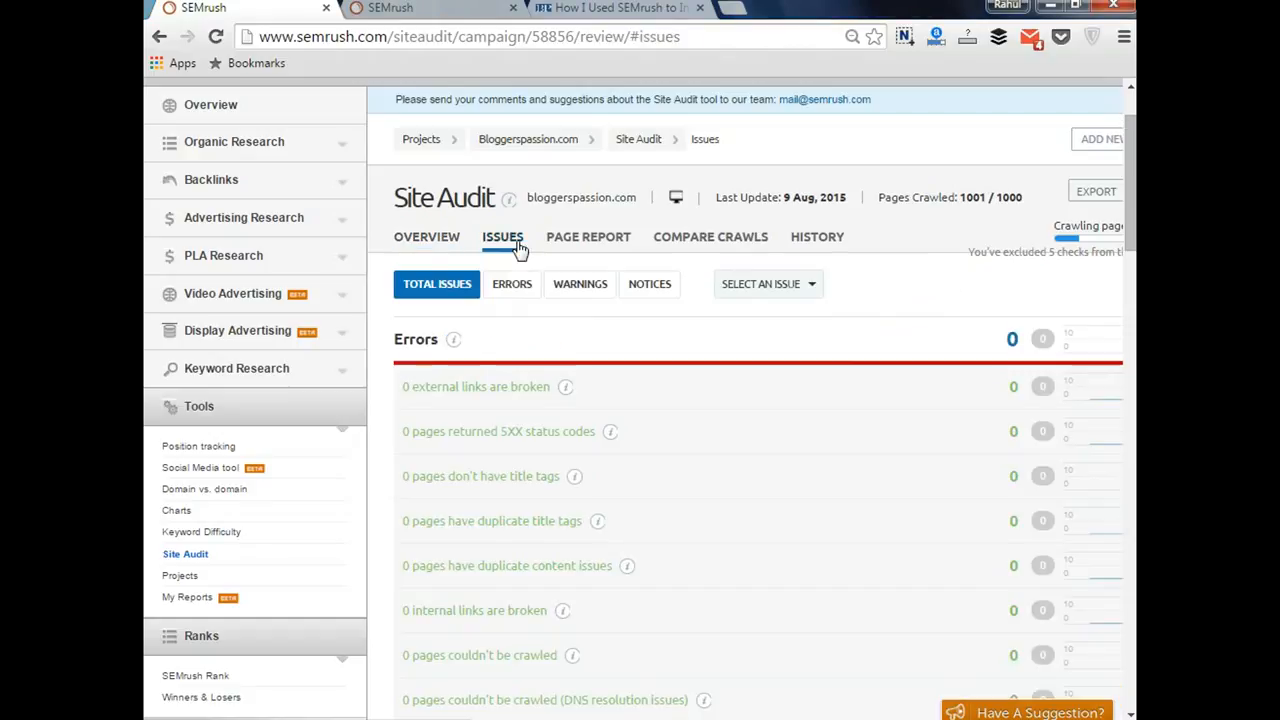
scroll("down", 3)
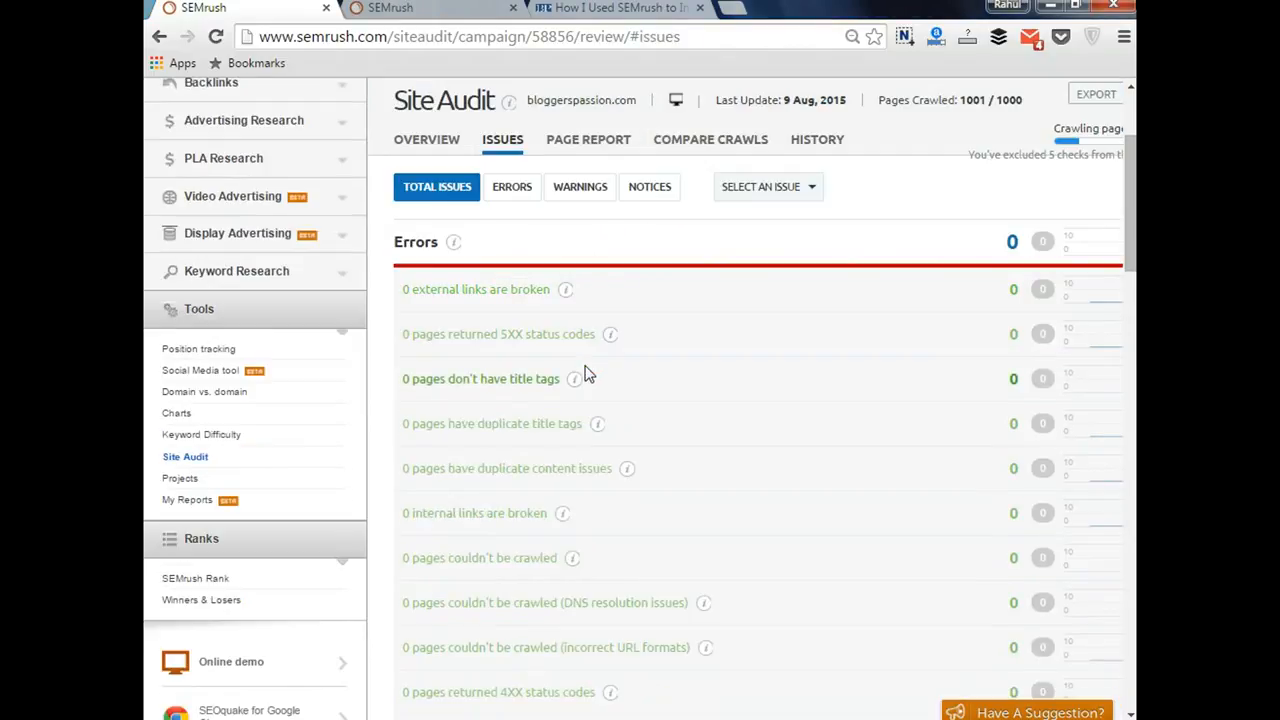
scroll("down", 3)
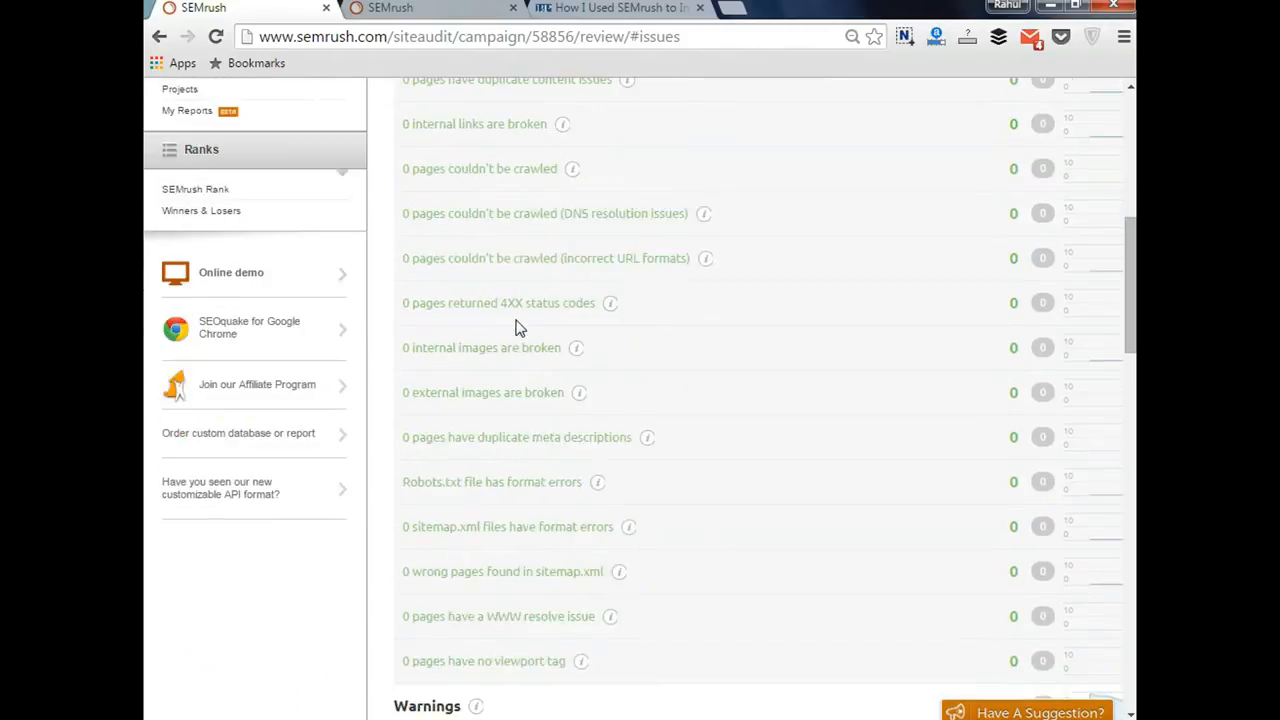
scroll("down", 3)
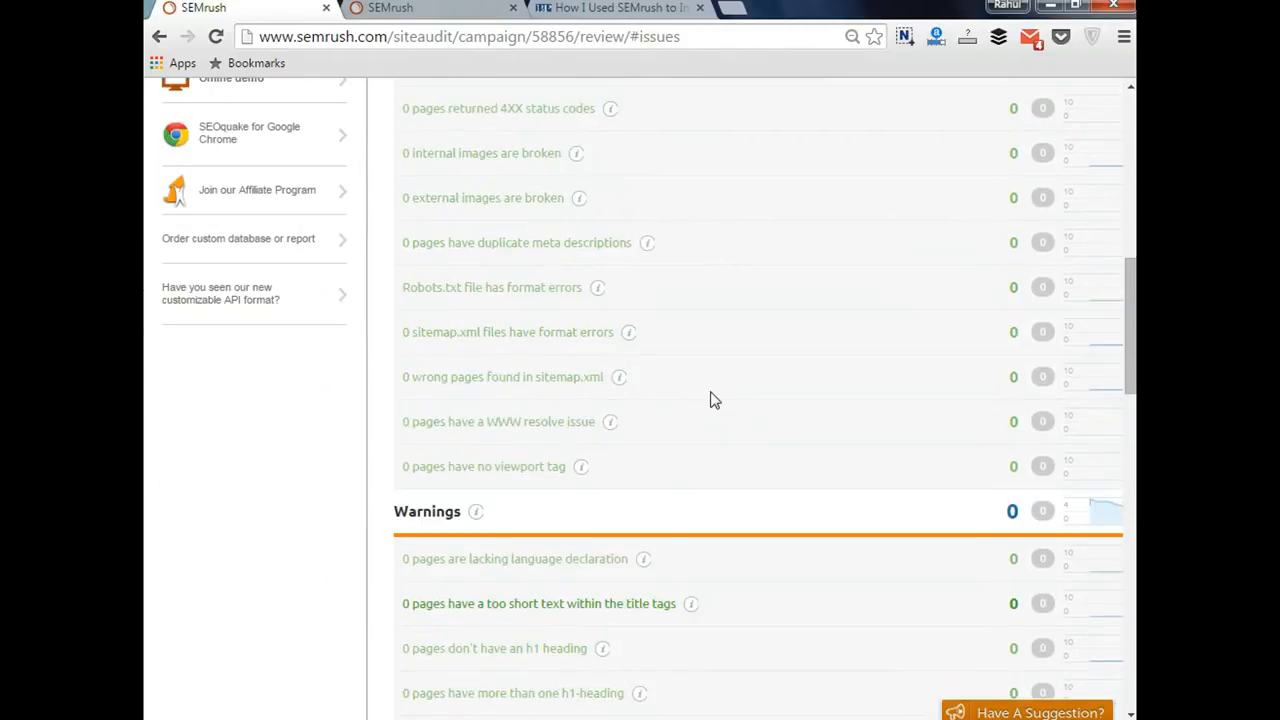
scroll("up", 3)
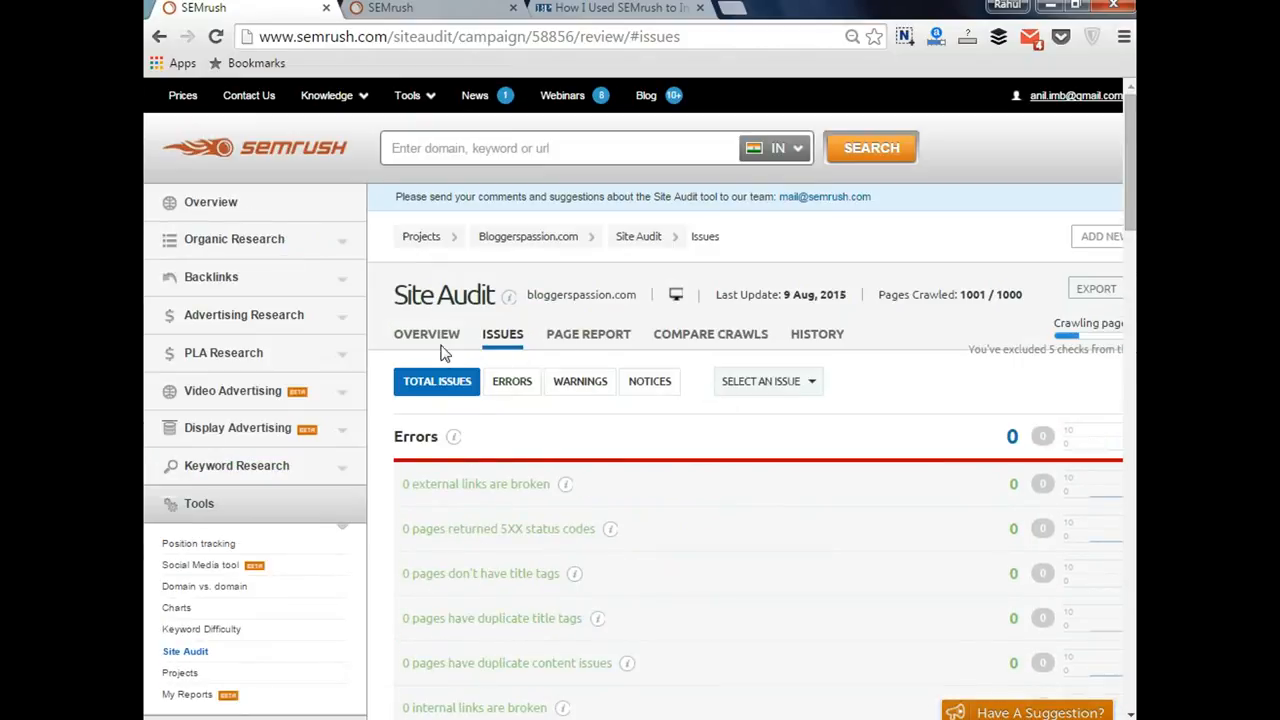
- Go back to the audit overview showing the 91% score, zero issues and 1005 crawled pages
left_click(426, 334)
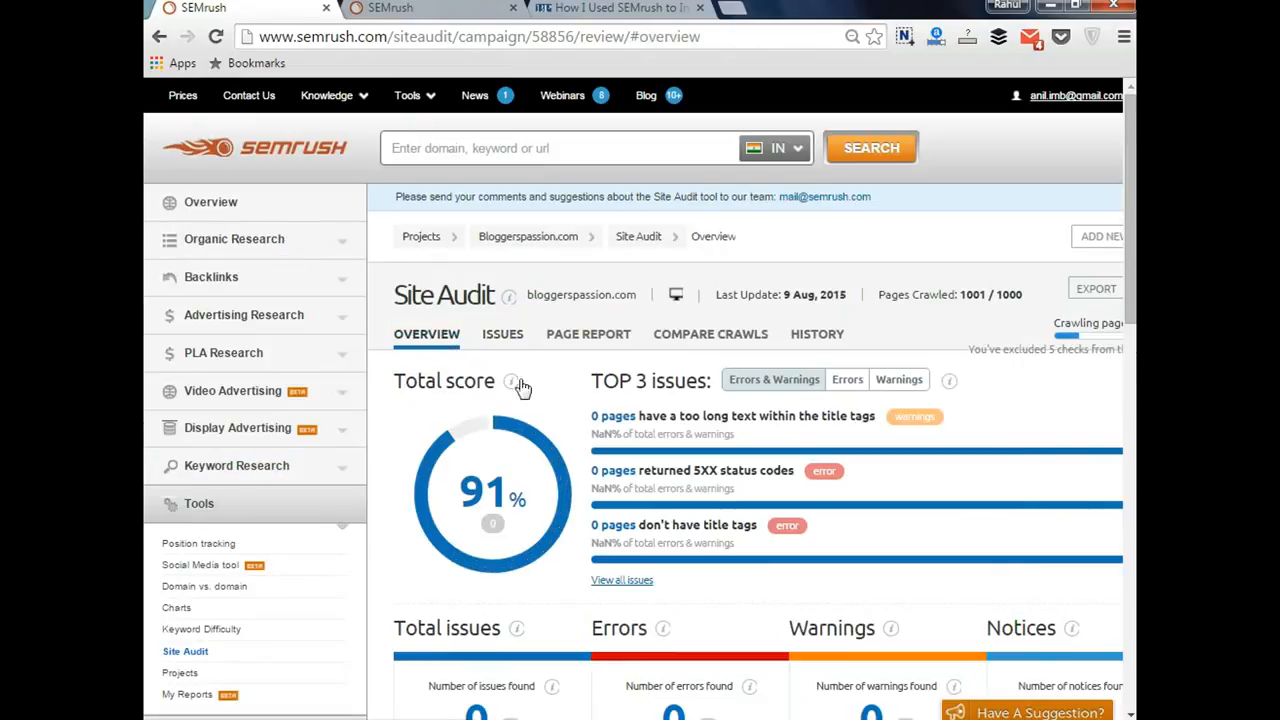
mouse_move(670, 434)
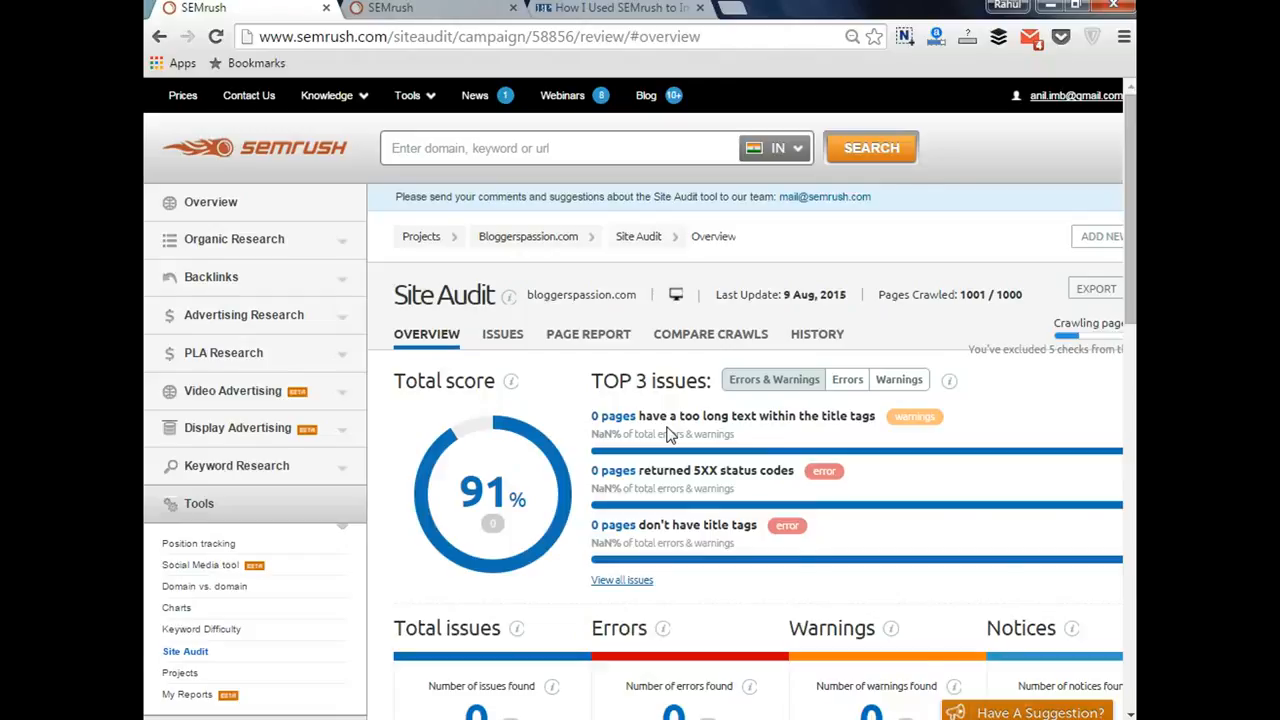
scroll("down", 3)
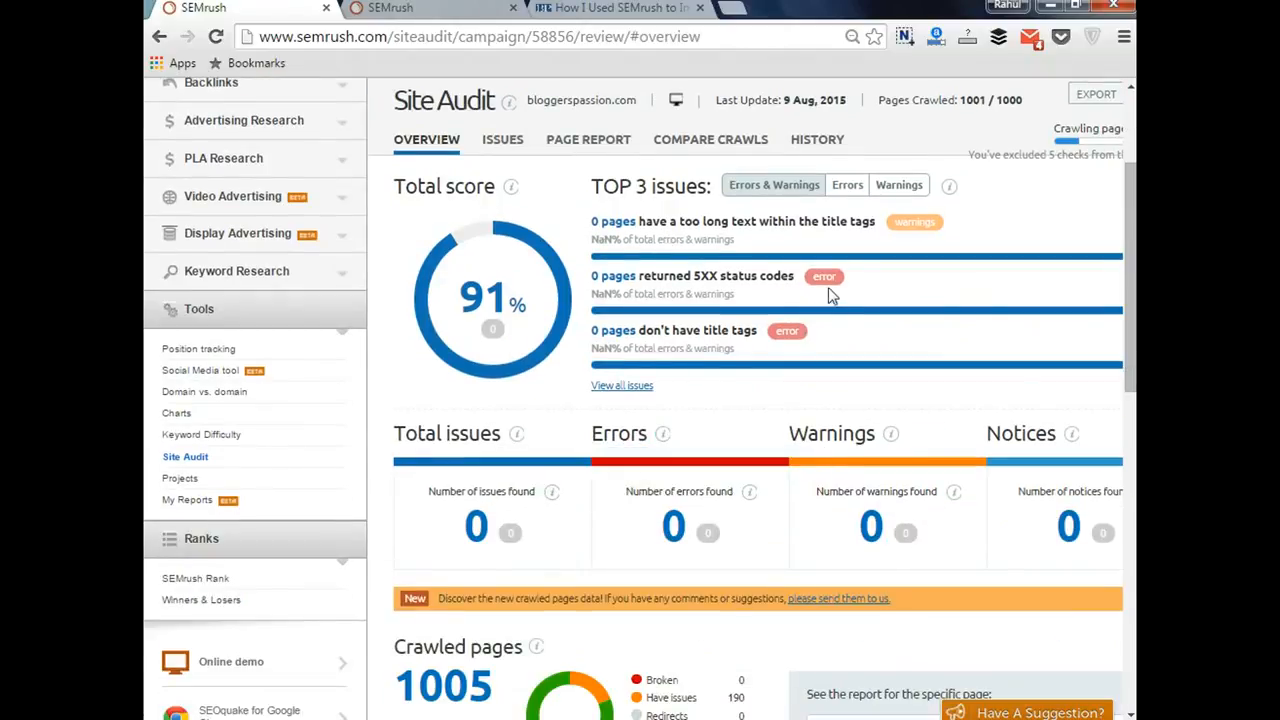
mouse_move(744, 272)
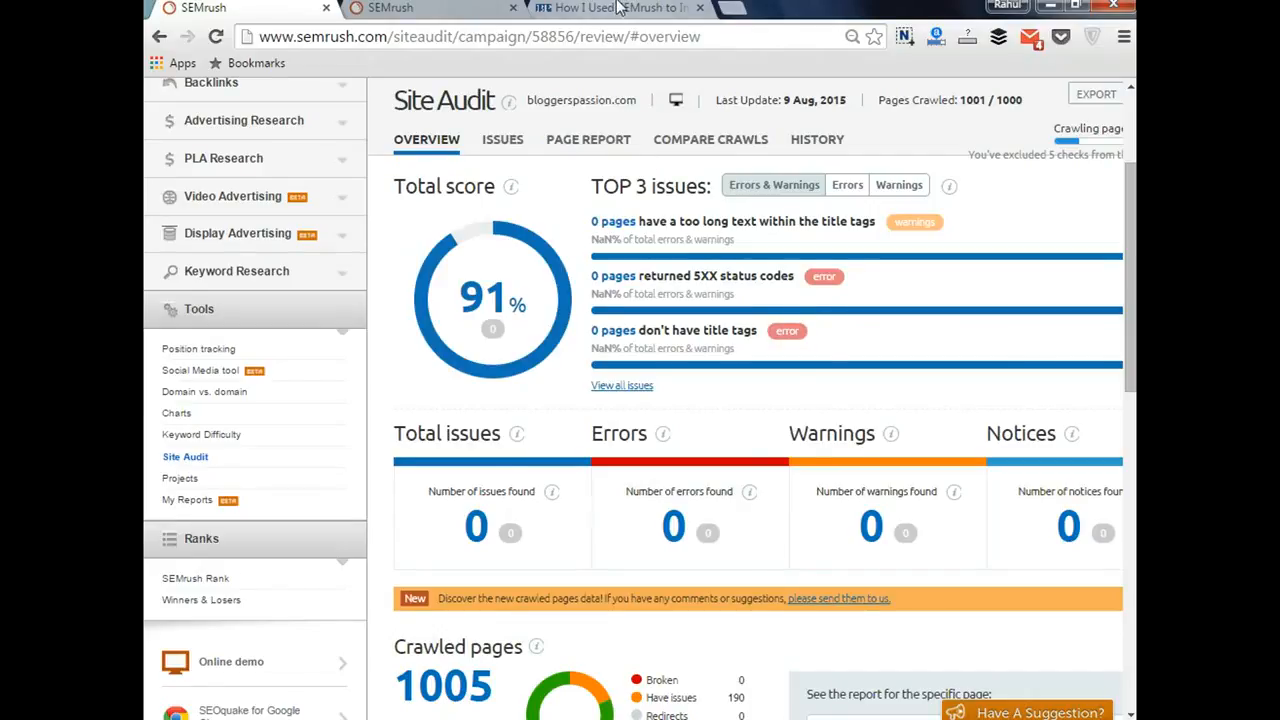
- Bring up the 'How SEMrush Increased My Blog Traffic by 15% In 30 Days' post and reach its Analytics screenshot
left_click(616, 8)
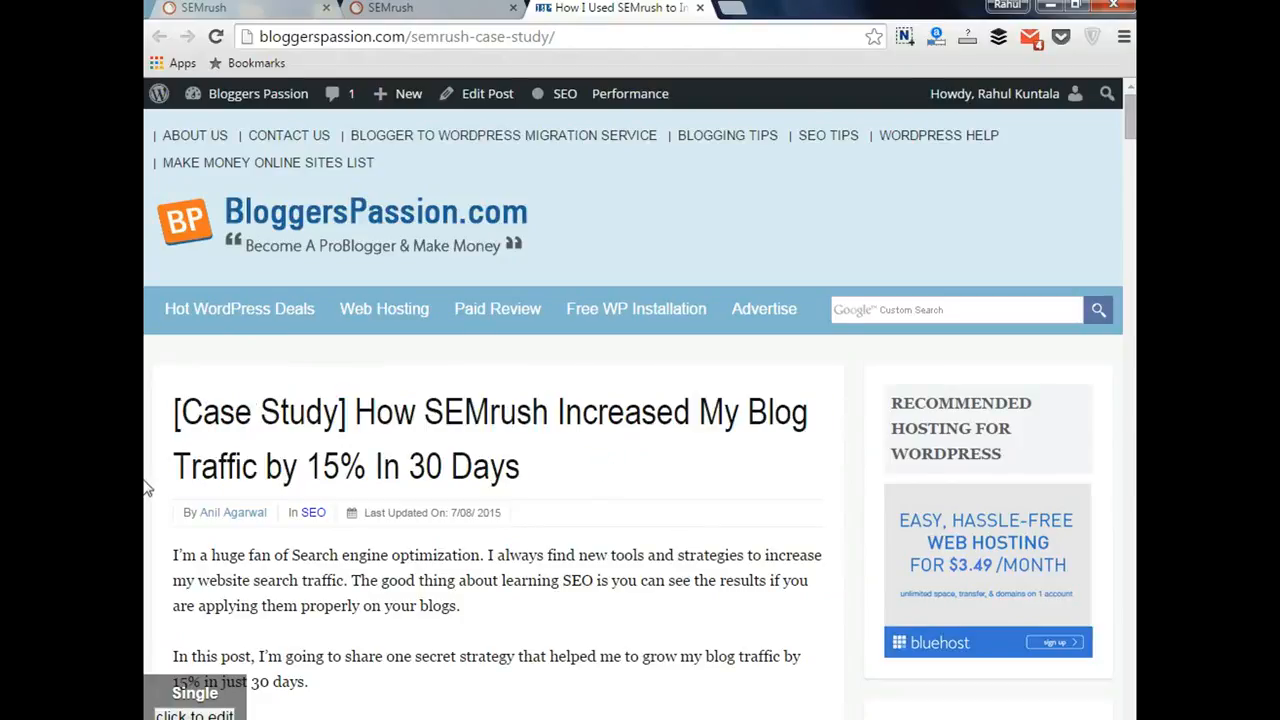
left_click_drag(322, 466, 520, 466)
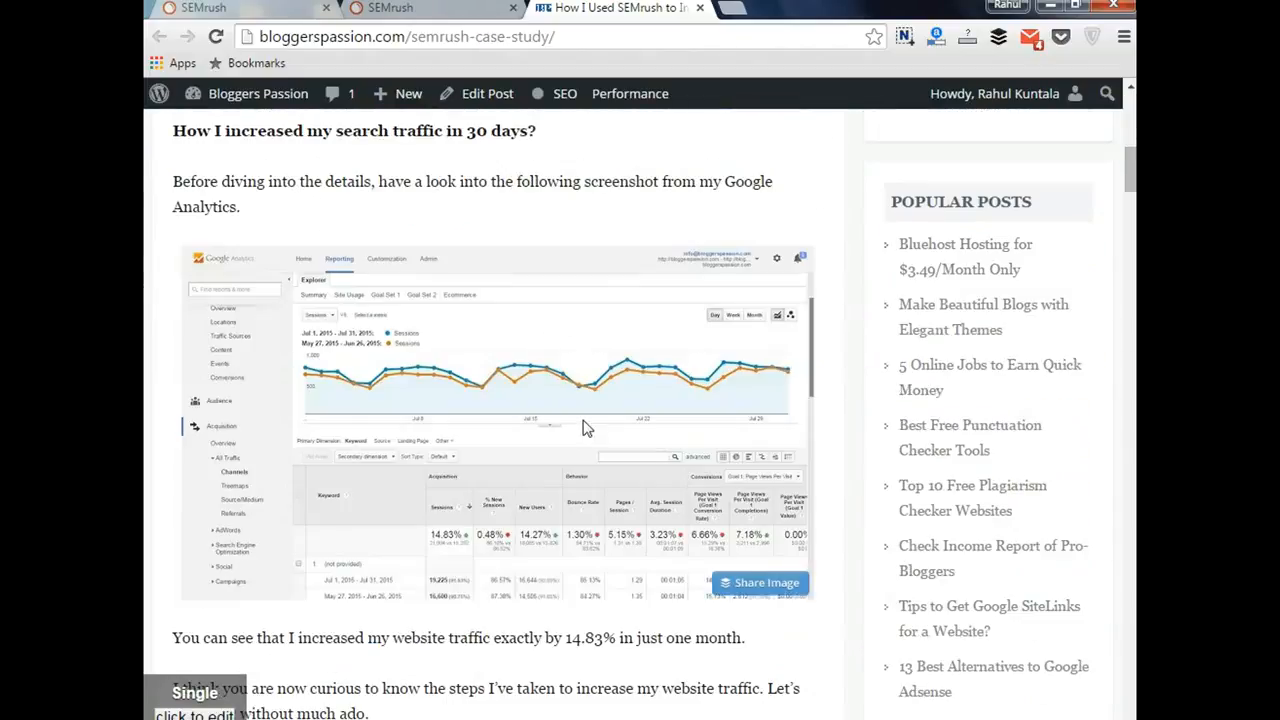
mouse_move(502, 404)
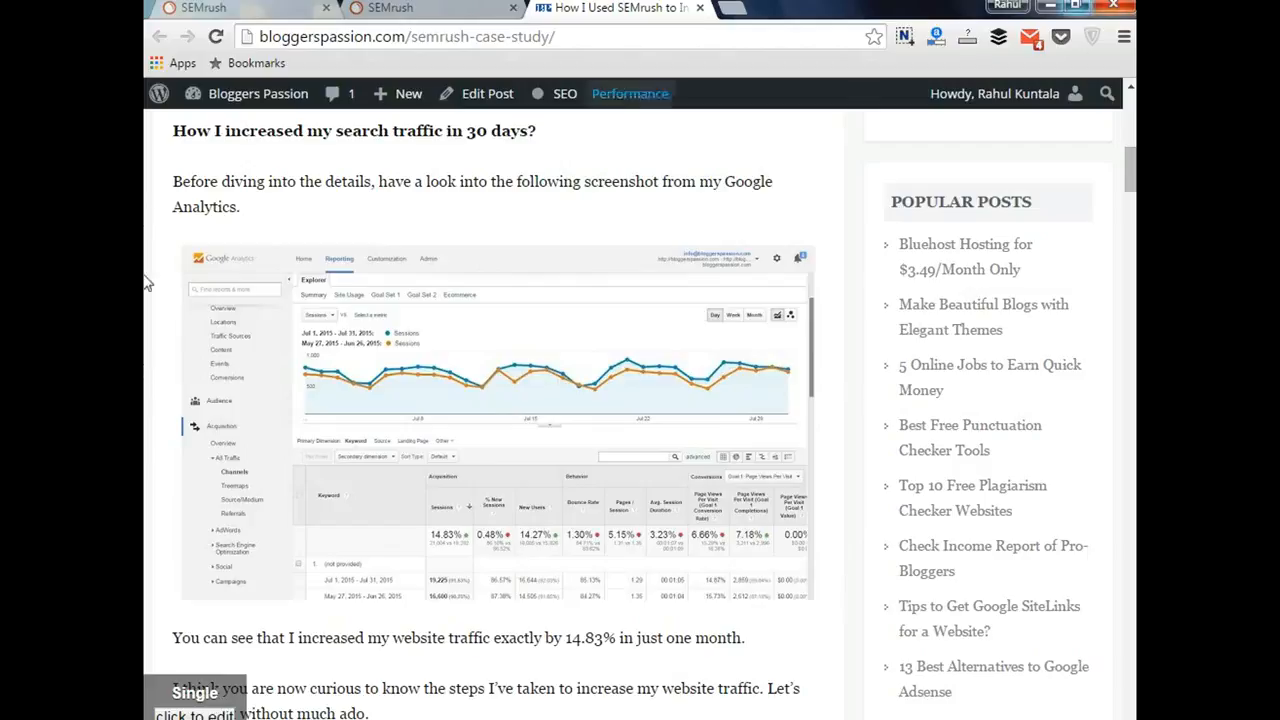
scroll("down", 3)
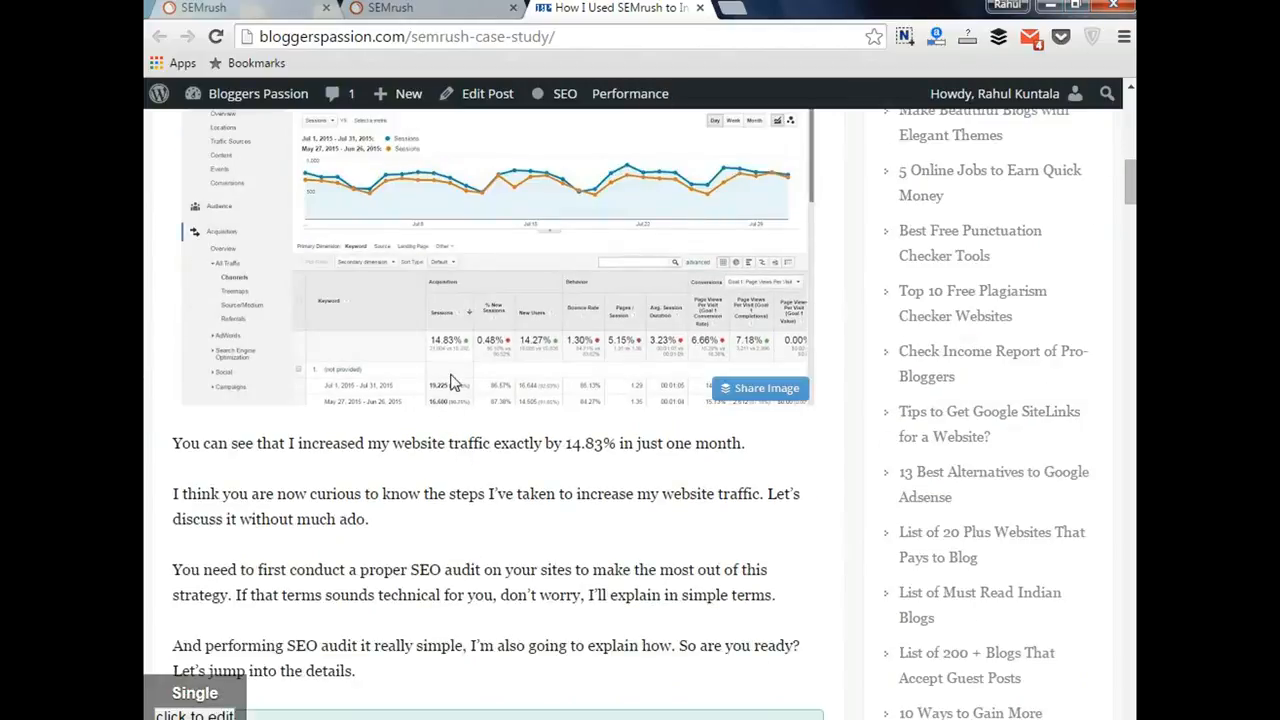
mouse_move(448, 364)
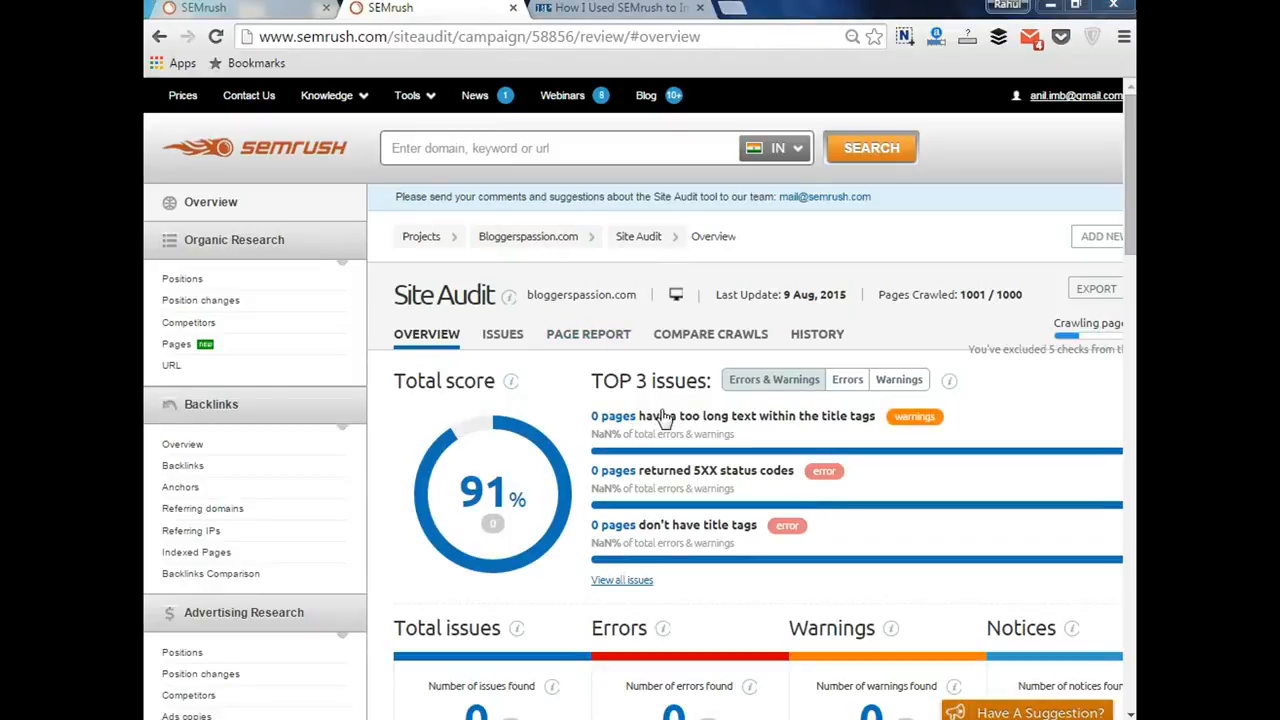
mouse_move(688, 256)
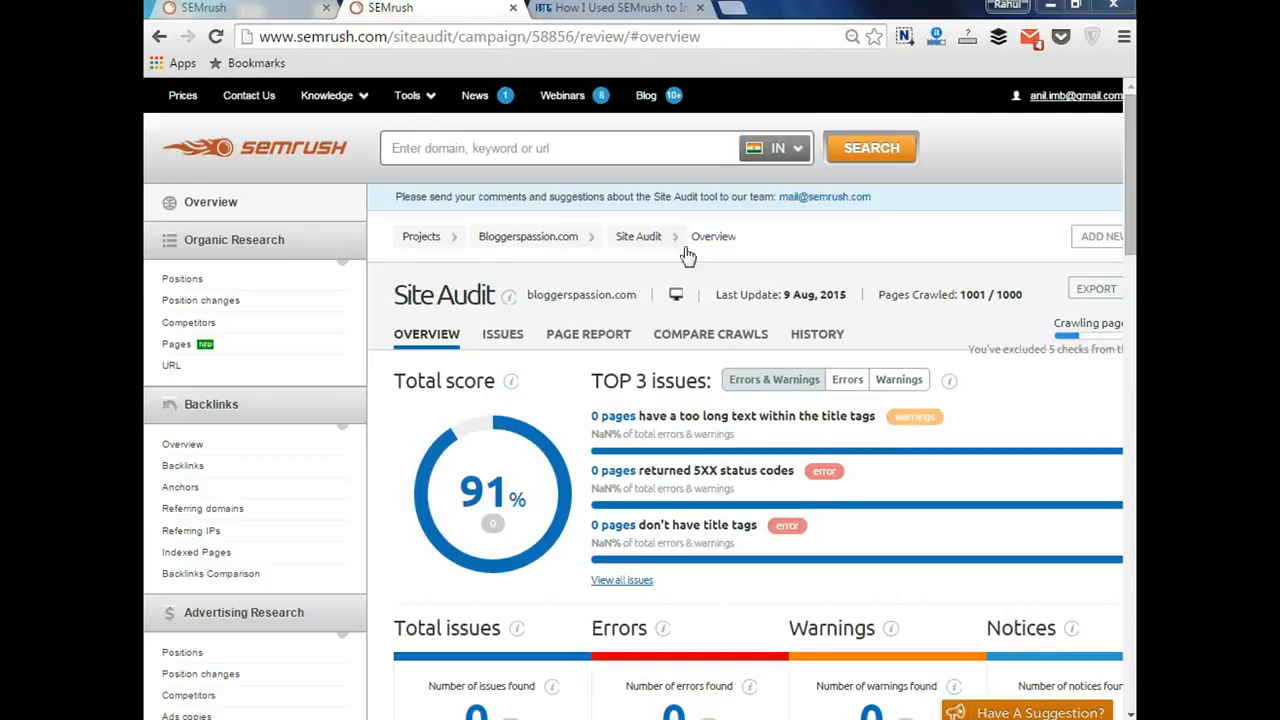
mouse_move(772, 248)
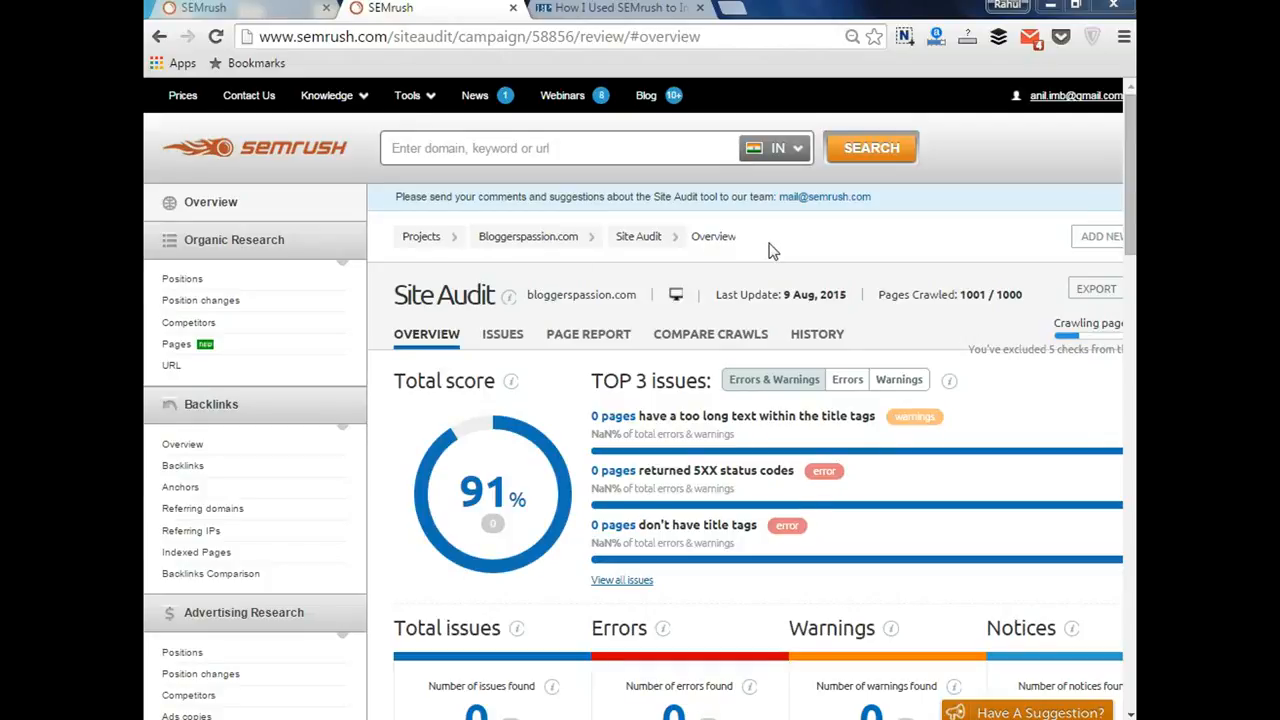